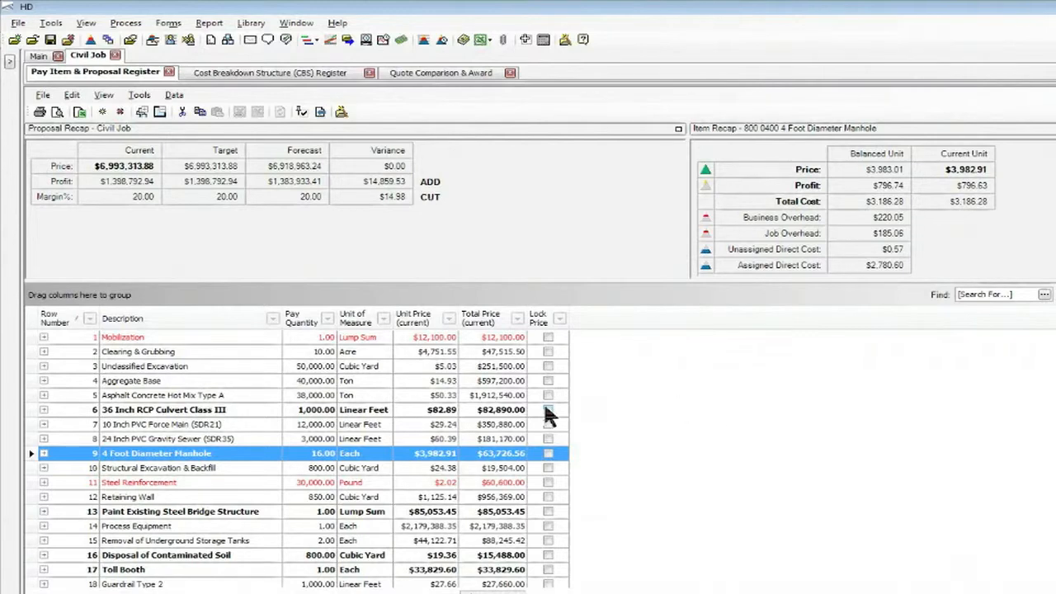
{"action": "mouse_move", "coordinate": [67, 358]}
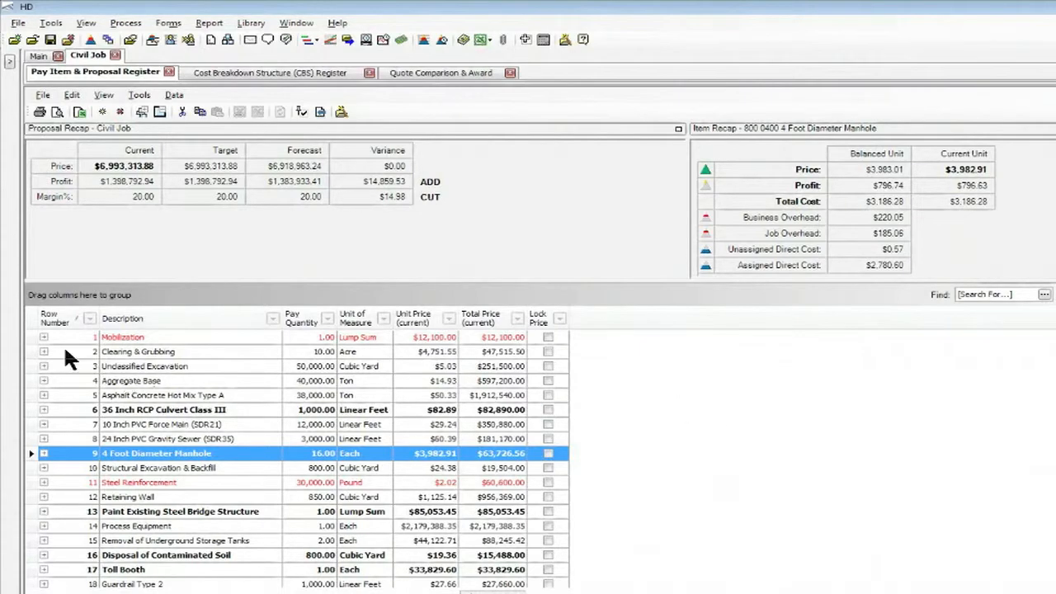
{"action": "mouse_move", "coordinate": [317, 436]}
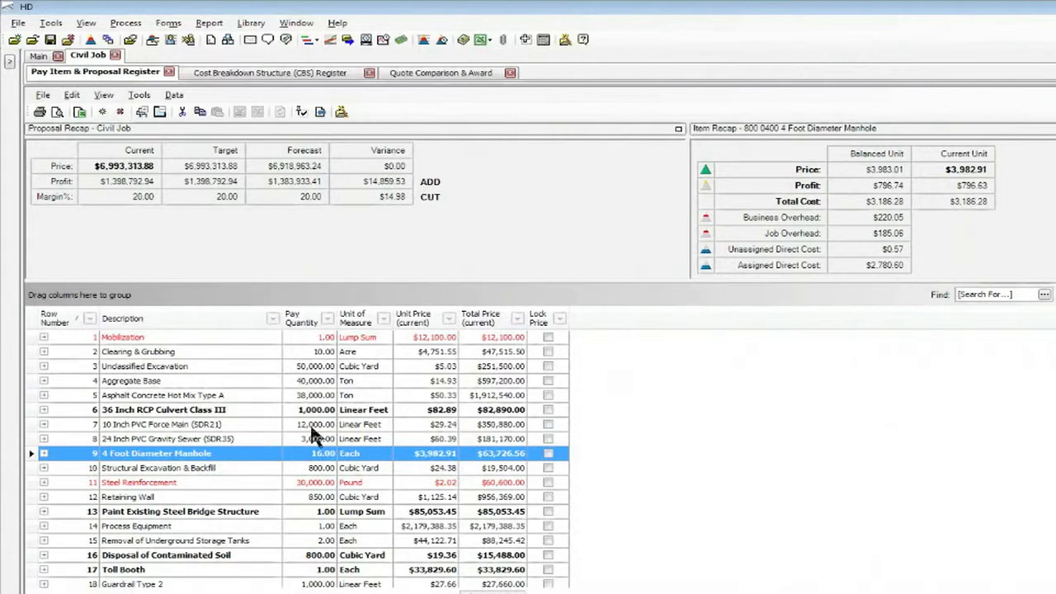
{"action": "mouse_move", "coordinate": [447, 513]}
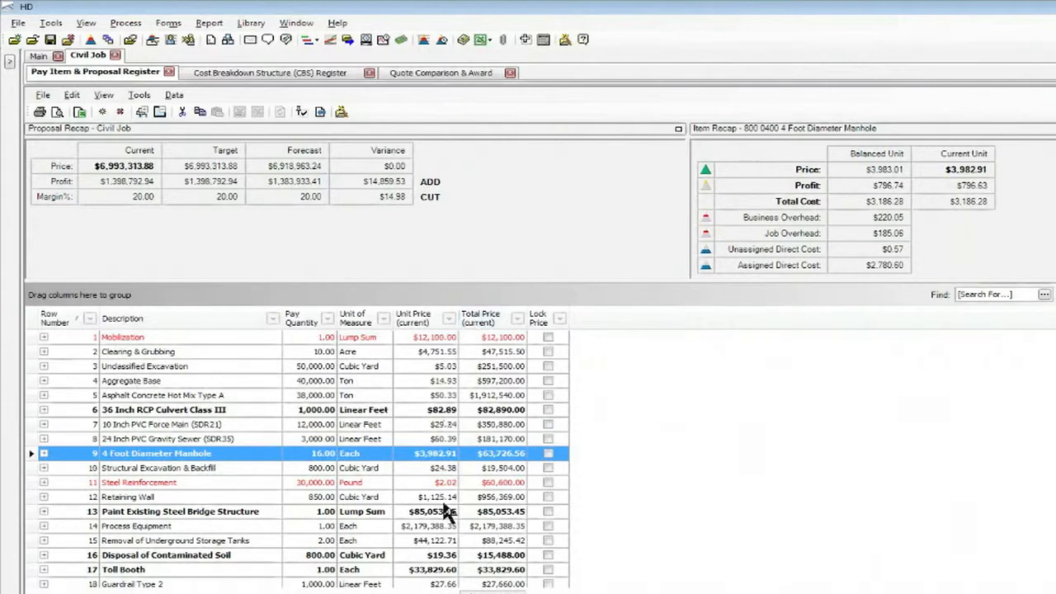
{"action": "mouse_move", "coordinate": [124, 351]}
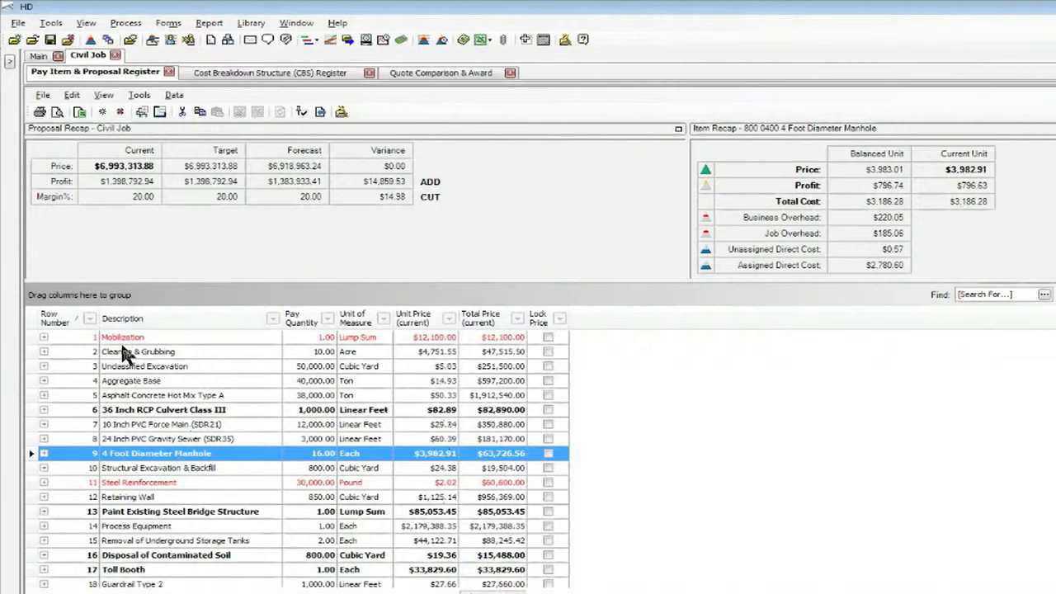
{"action": "mouse_move", "coordinate": [281, 259]}
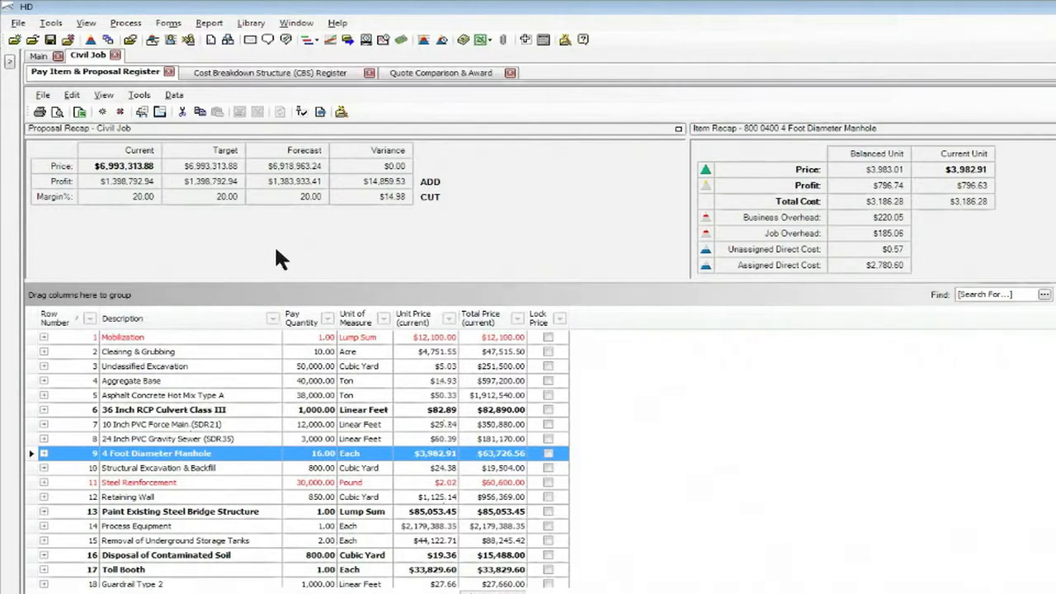
{"action": "mouse_move", "coordinate": [310, 175]}
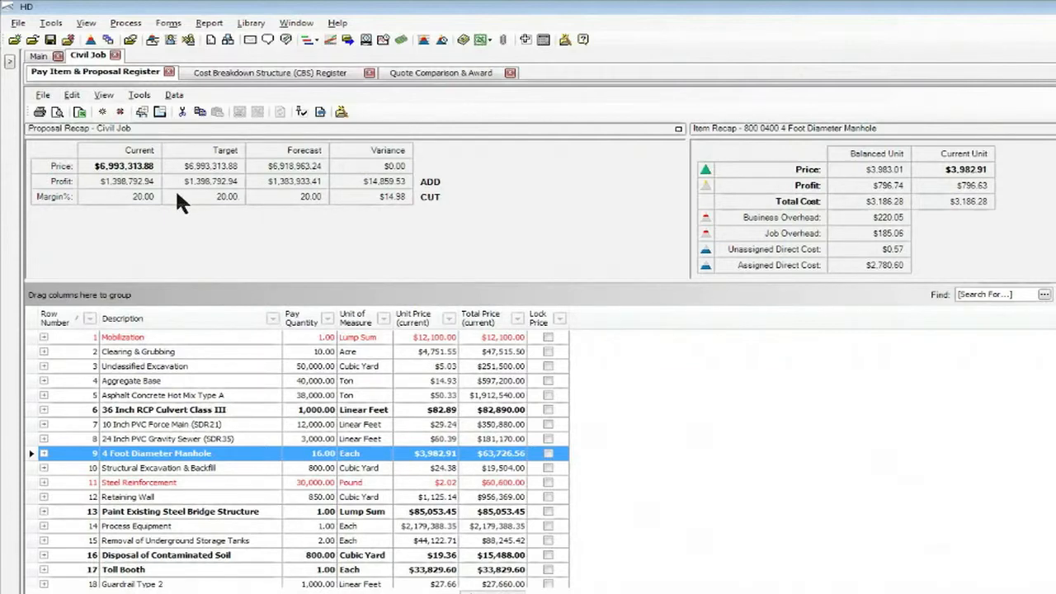
{"action": "mouse_move", "coordinate": [376, 180]}
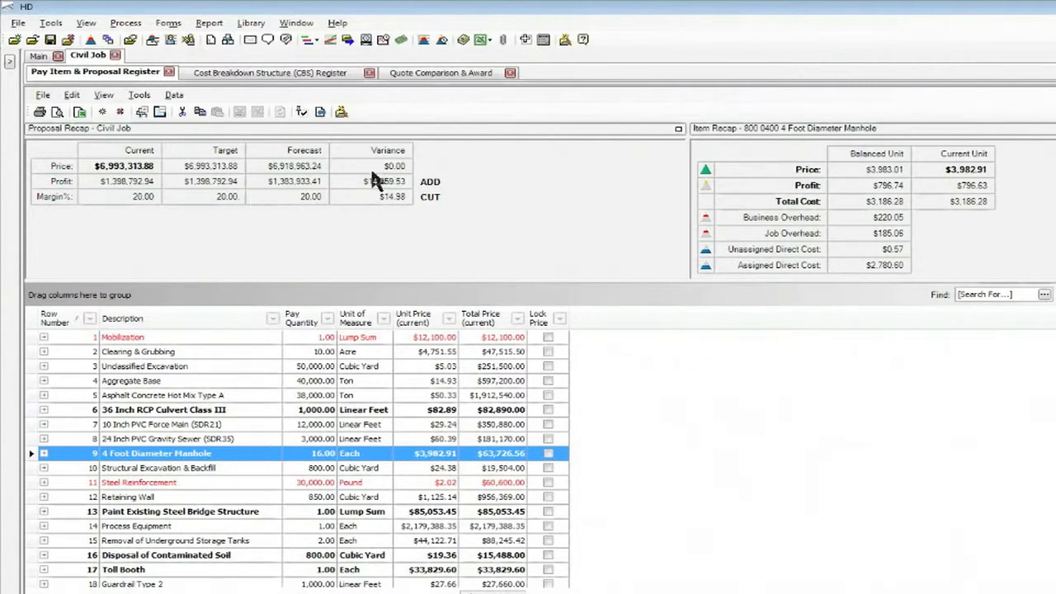
{"action": "mouse_move", "coordinate": [345, 270]}
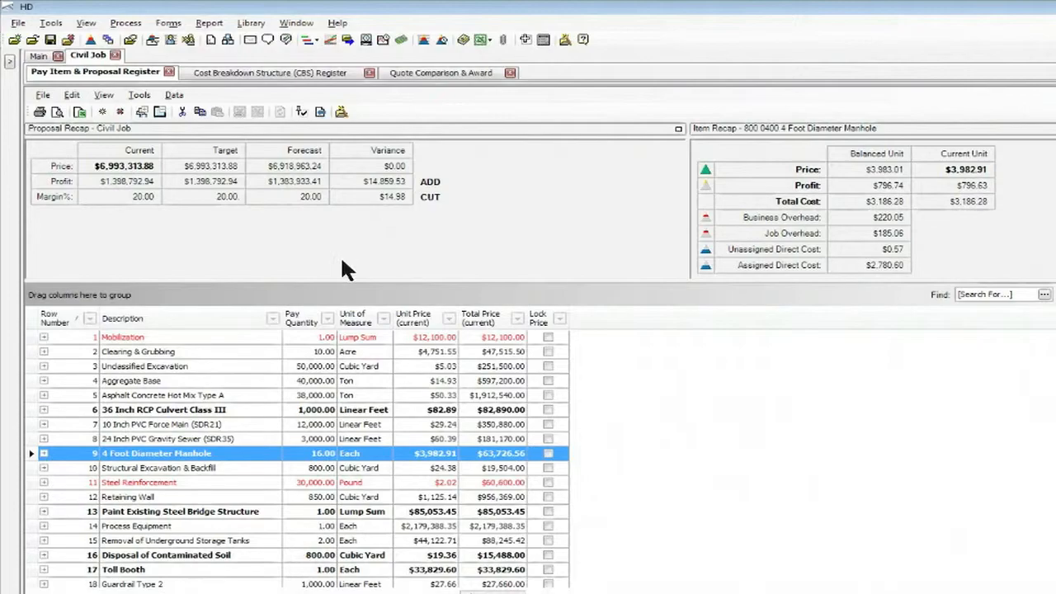
{"action": "mouse_move", "coordinate": [307, 147]}
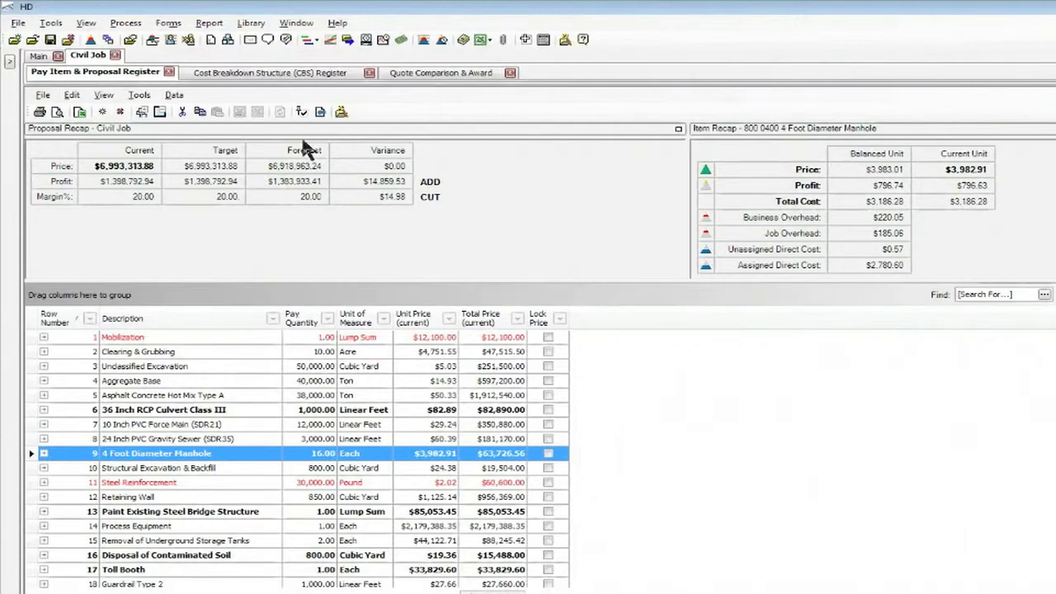
Show the CBS register and the resources behind the 3.1 Excavation activity
{"action": "left_click", "coordinate": [268, 73]}
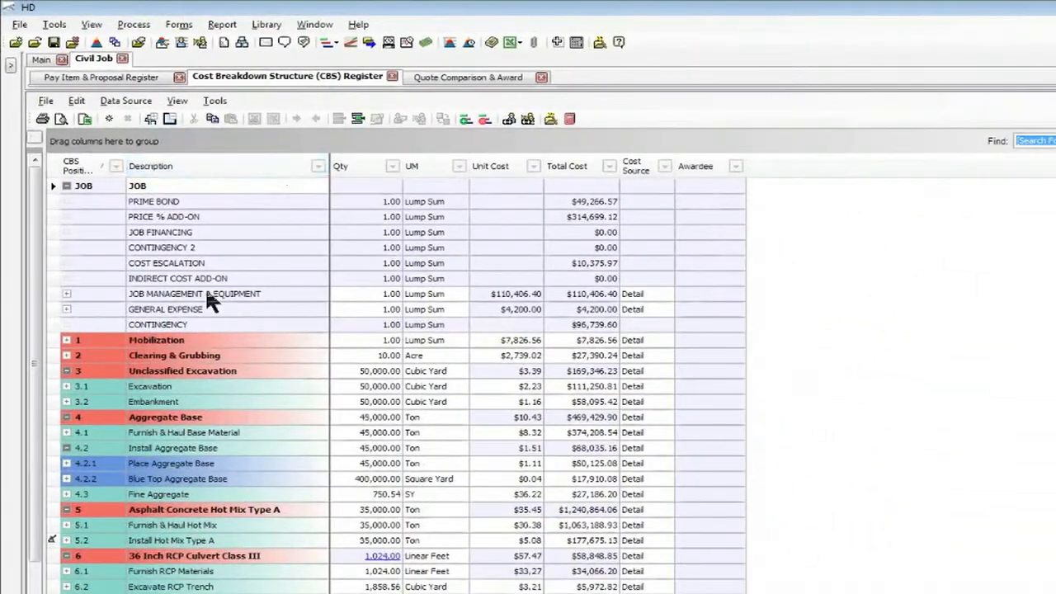
{"action": "mouse_move", "coordinate": [49, 365]}
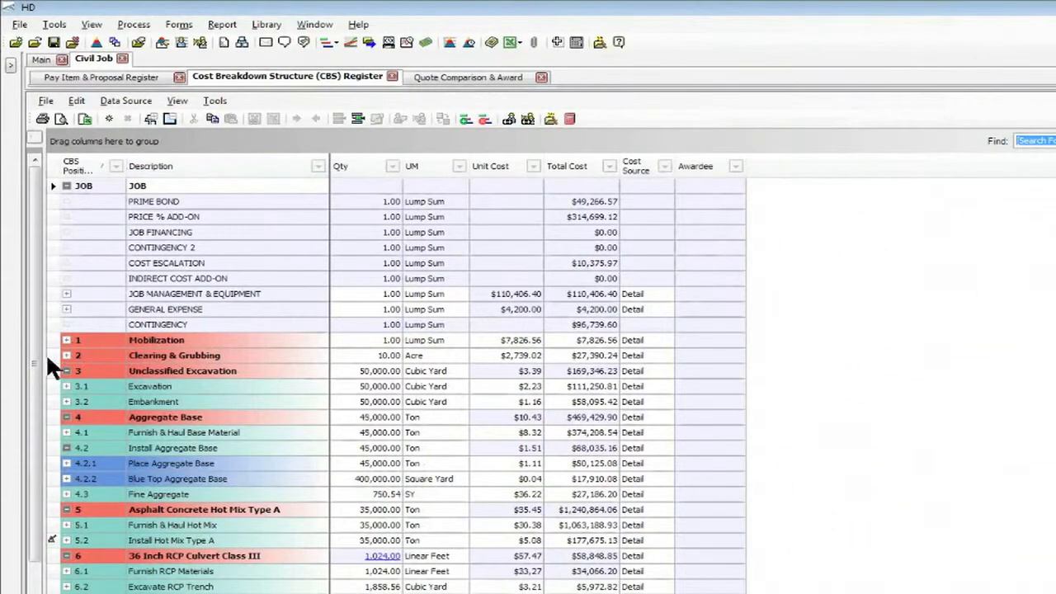
{"action": "mouse_move", "coordinate": [59, 369]}
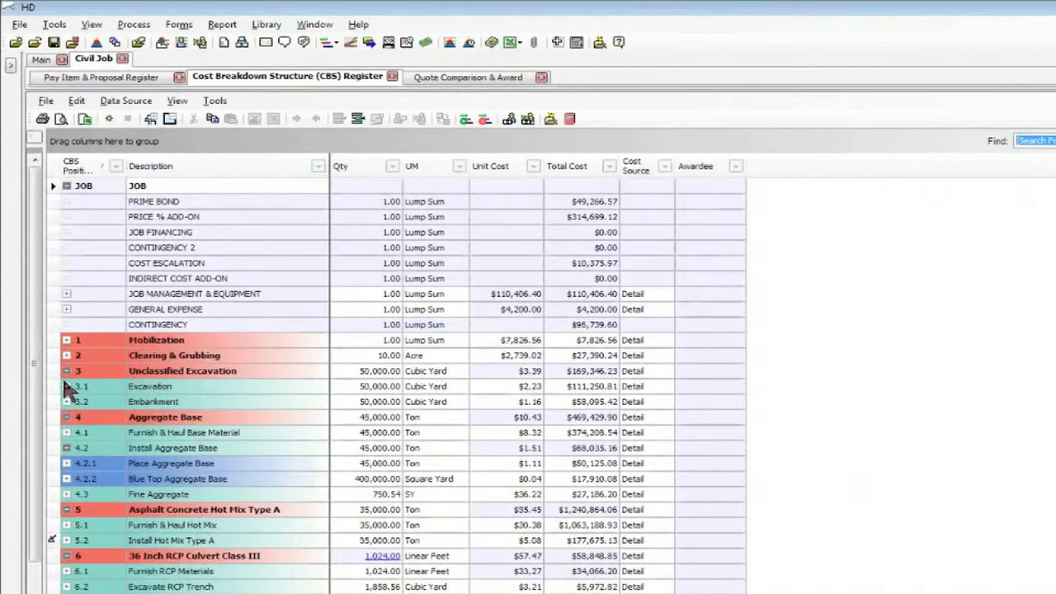
{"action": "left_click", "coordinate": [68, 387]}
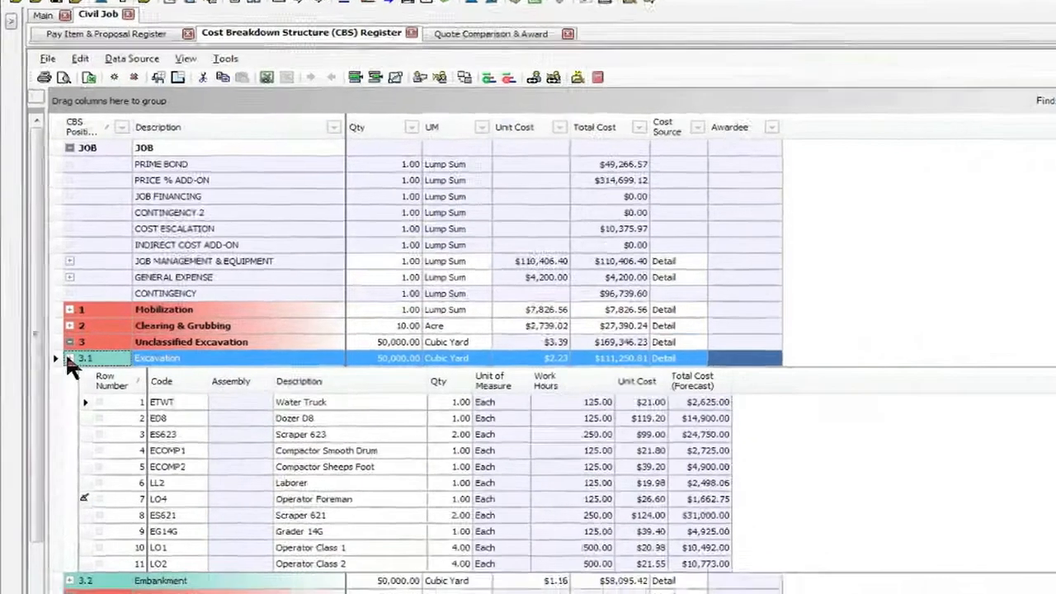
{"action": "scroll", "scroll_direction": "down", "scroll_amount": 3}
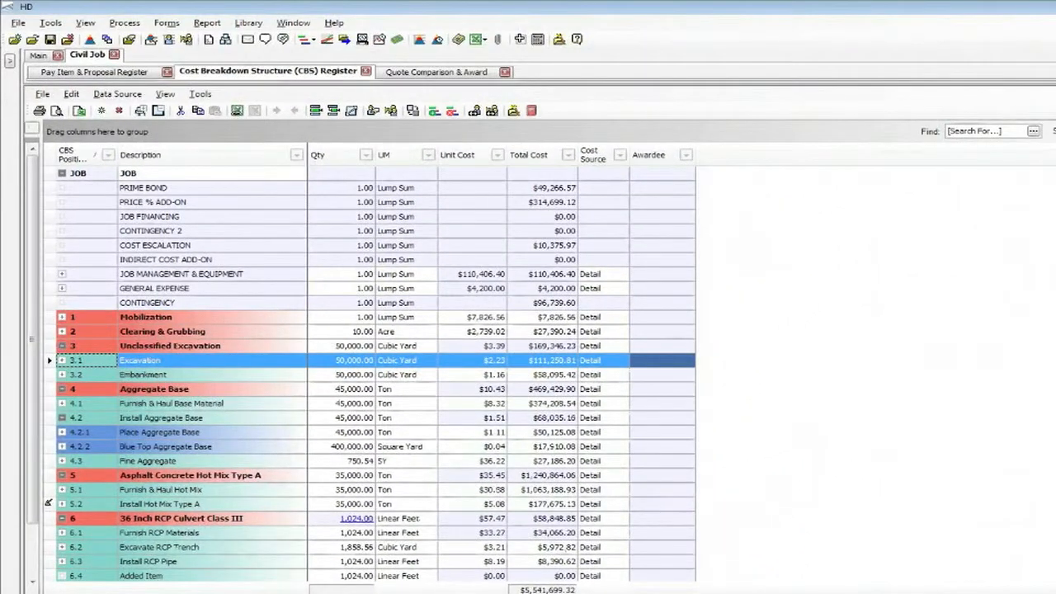
{"action": "scroll", "scroll_direction": "down", "scroll_amount": 3}
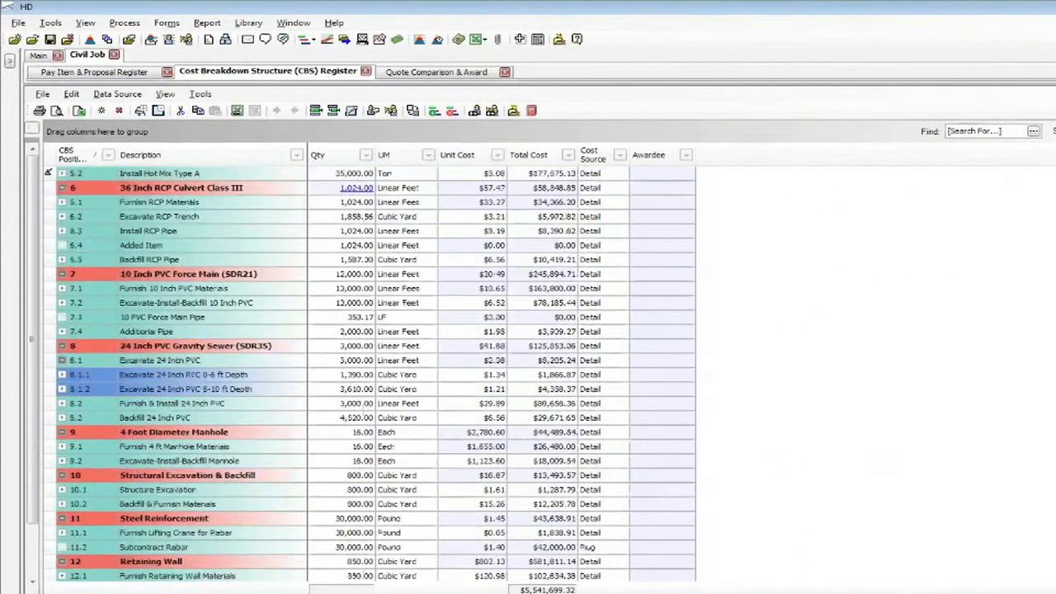
{"action": "scroll", "scroll_direction": "down", "scroll_amount": 3}
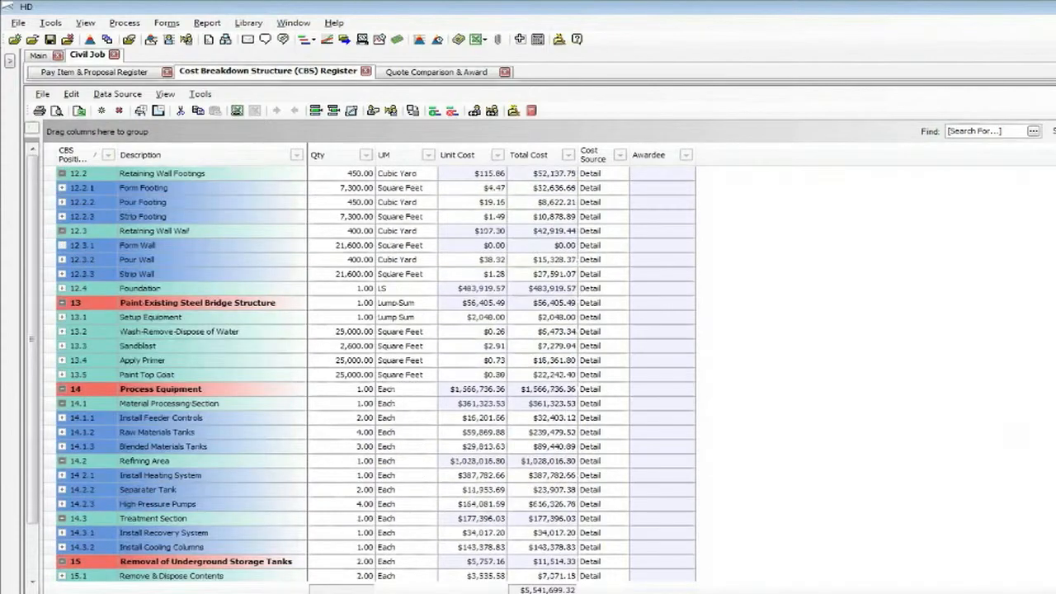
{"action": "scroll", "scroll_direction": "down", "scroll_amount": 3}
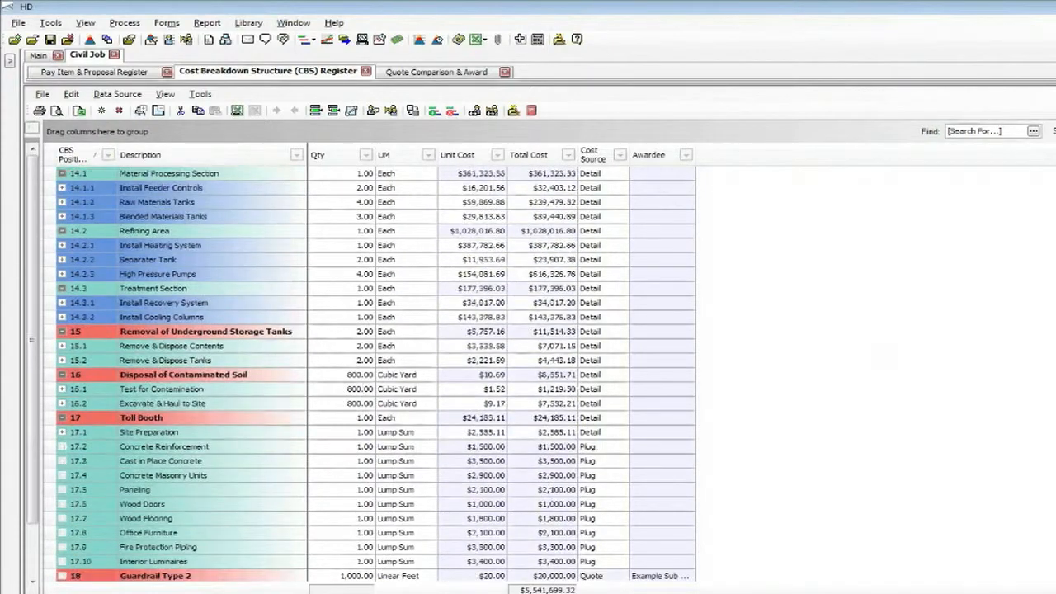
{"action": "scroll", "scroll_direction": "down", "scroll_amount": 3}
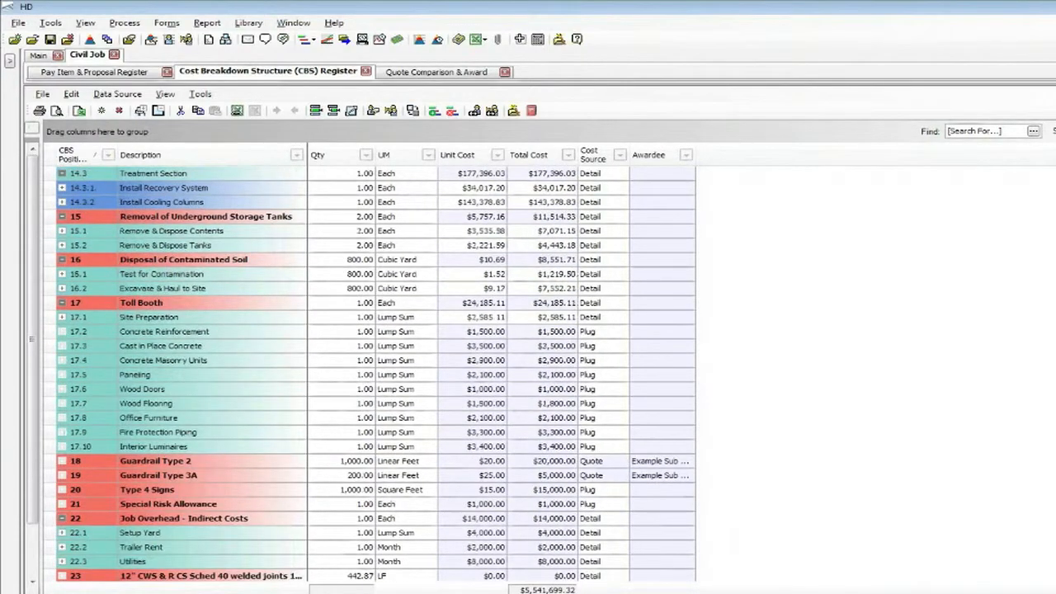
{"action": "mouse_move", "coordinate": [736, 287]}
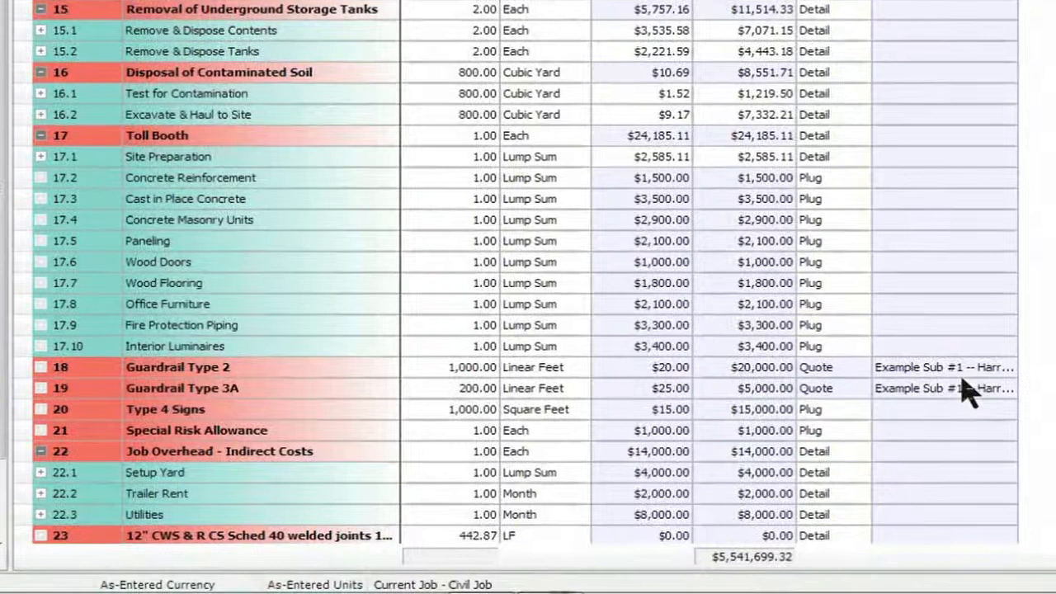
{"action": "mouse_move", "coordinate": [788, 421]}
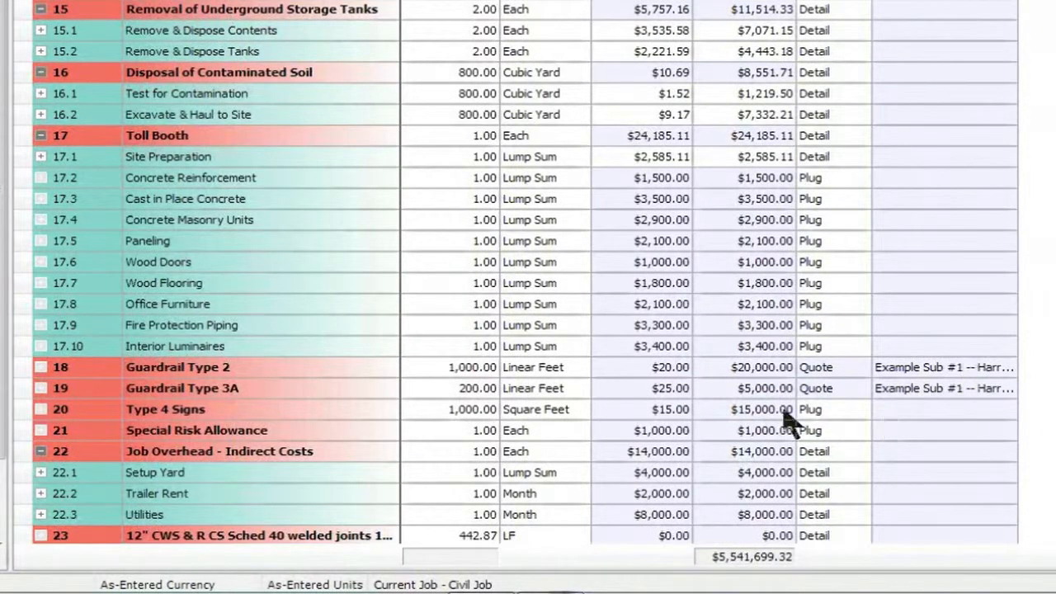
{"action": "mouse_move", "coordinate": [665, 417]}
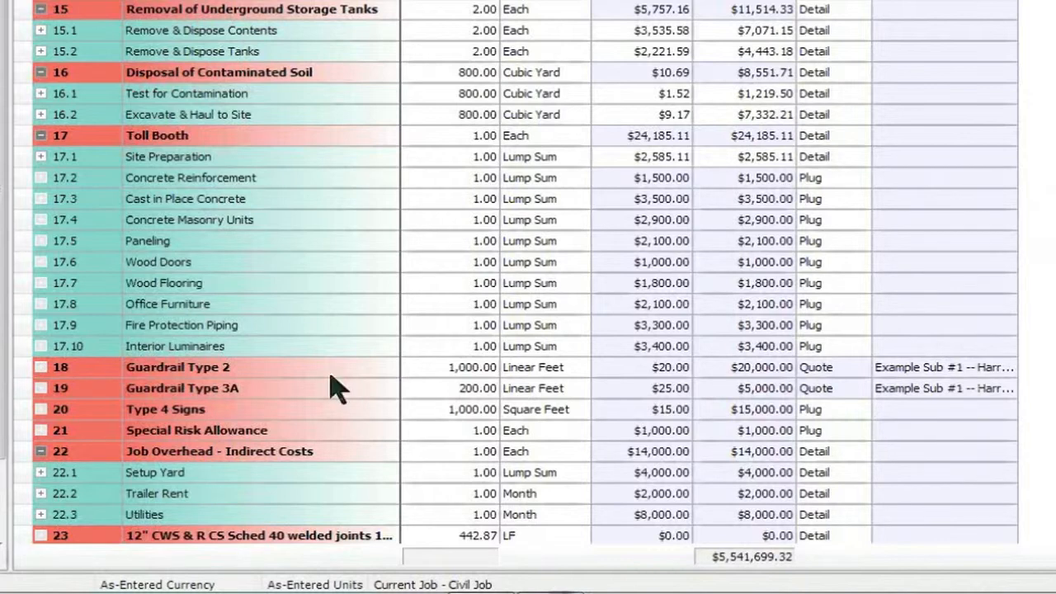
{"action": "mouse_move", "coordinate": [355, 405]}
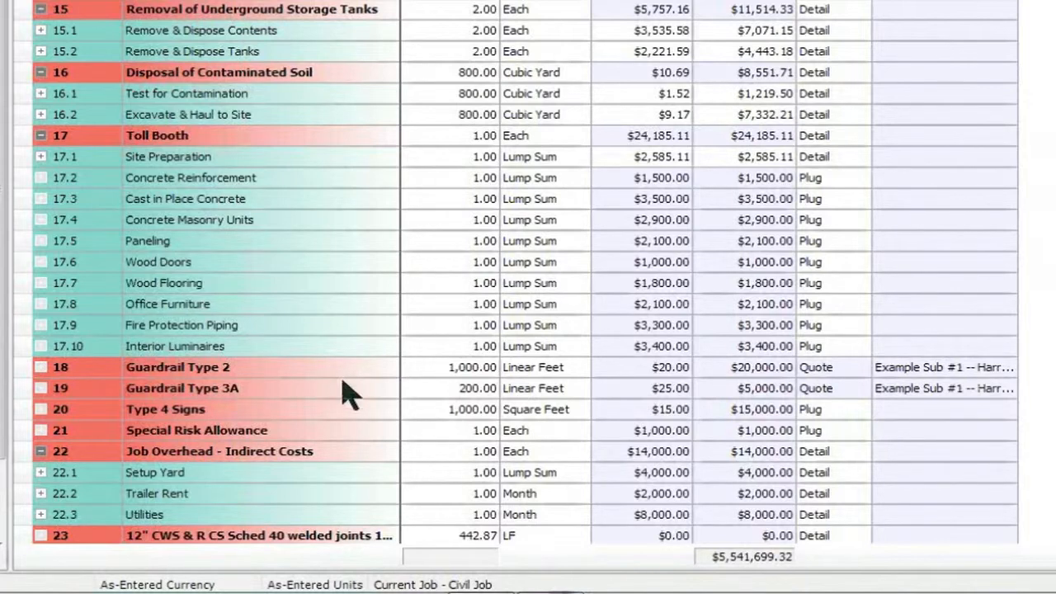
{"action": "mouse_move", "coordinate": [445, 207]}
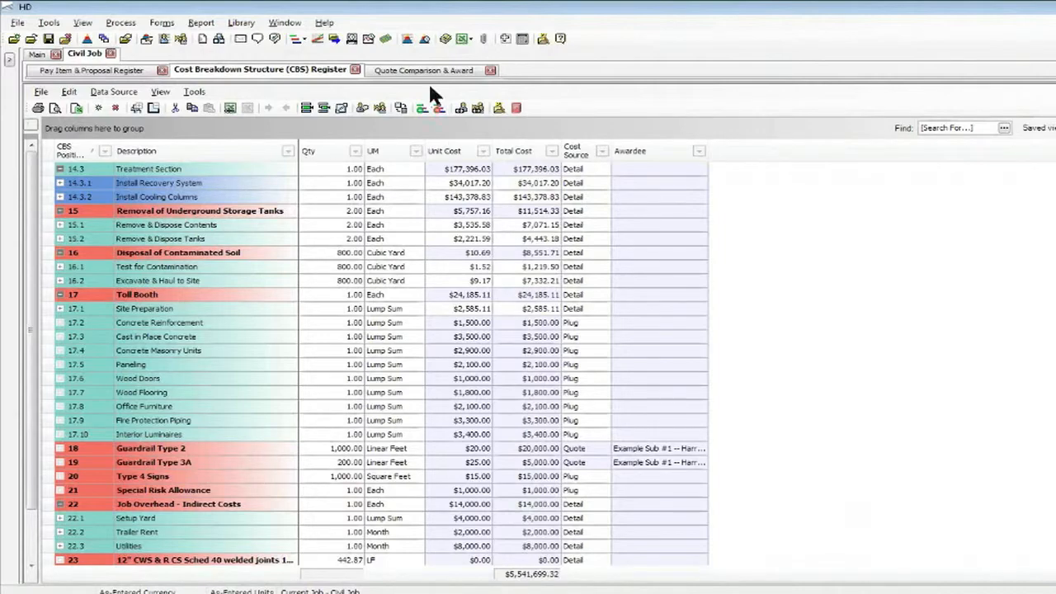
In Quote Comparison & Award, select Example Sub #2's guardrail quote at $24 and $31 per LF
{"action": "left_click", "coordinate": [423, 70]}
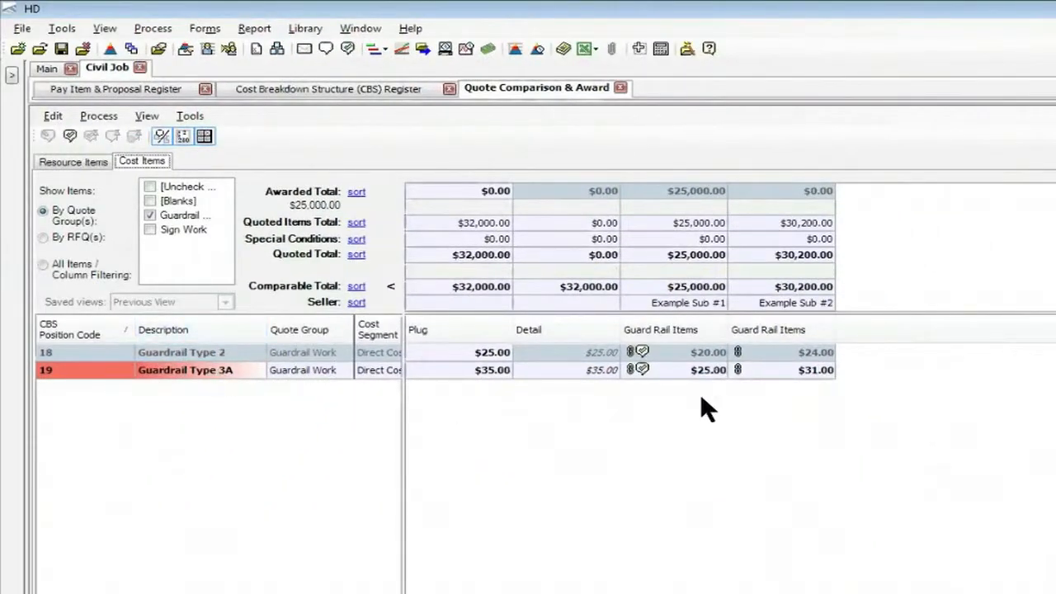
{"action": "mouse_move", "coordinate": [695, 399]}
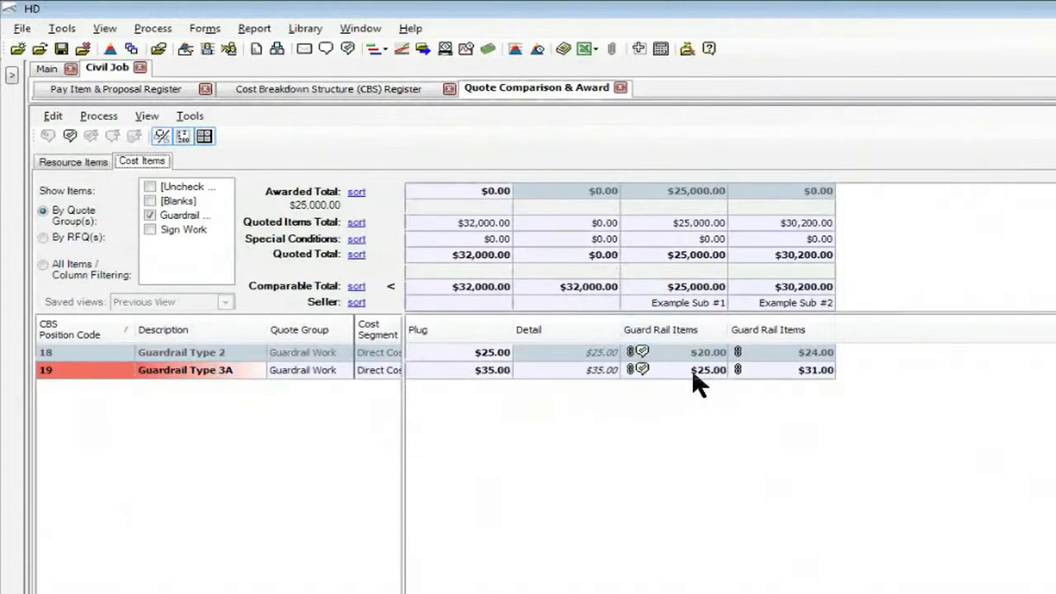
{"action": "mouse_move", "coordinate": [704, 383]}
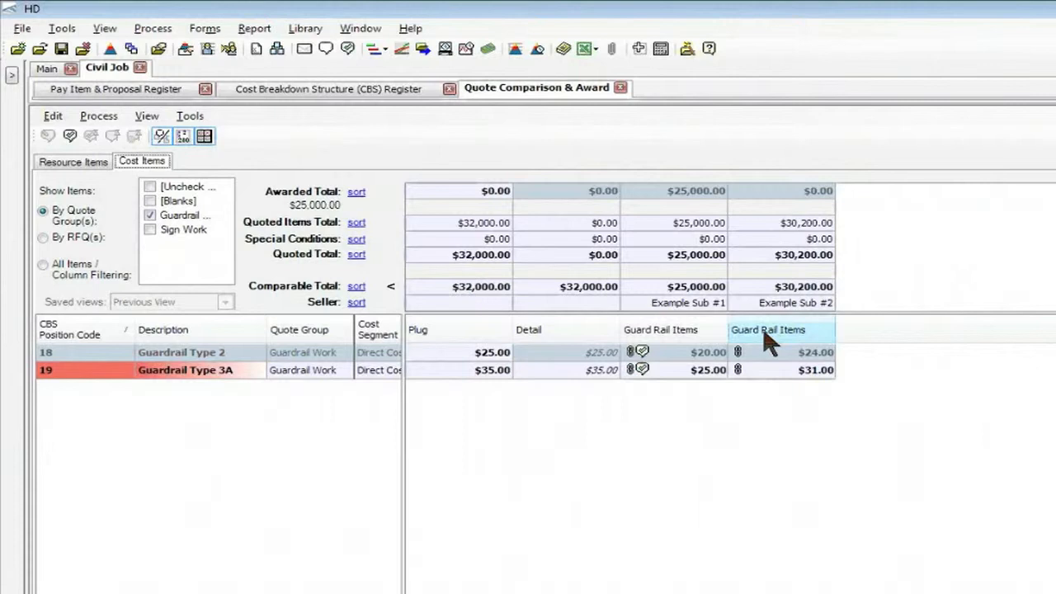
{"action": "mouse_move", "coordinate": [772, 358]}
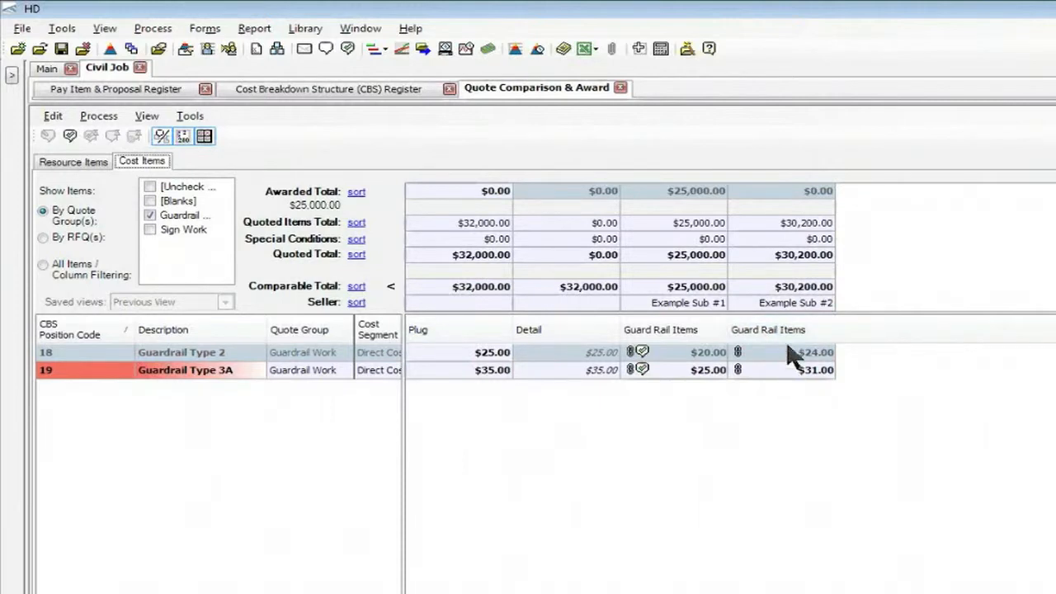
{"action": "left_click", "coordinate": [775, 329]}
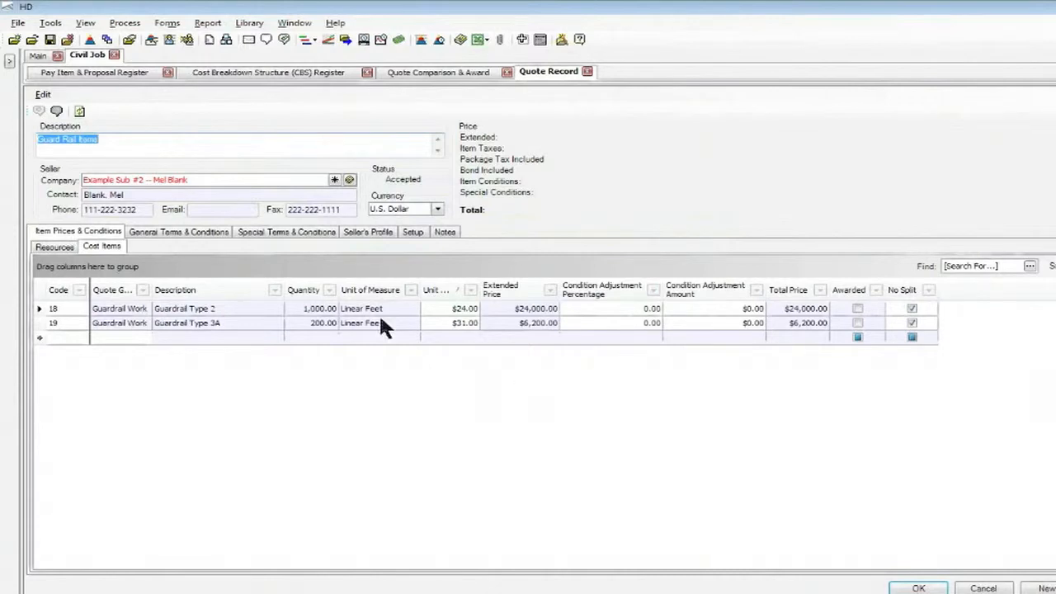
{"action": "mouse_move", "coordinate": [105, 195]}
{"action": "type", "text": "-20"}
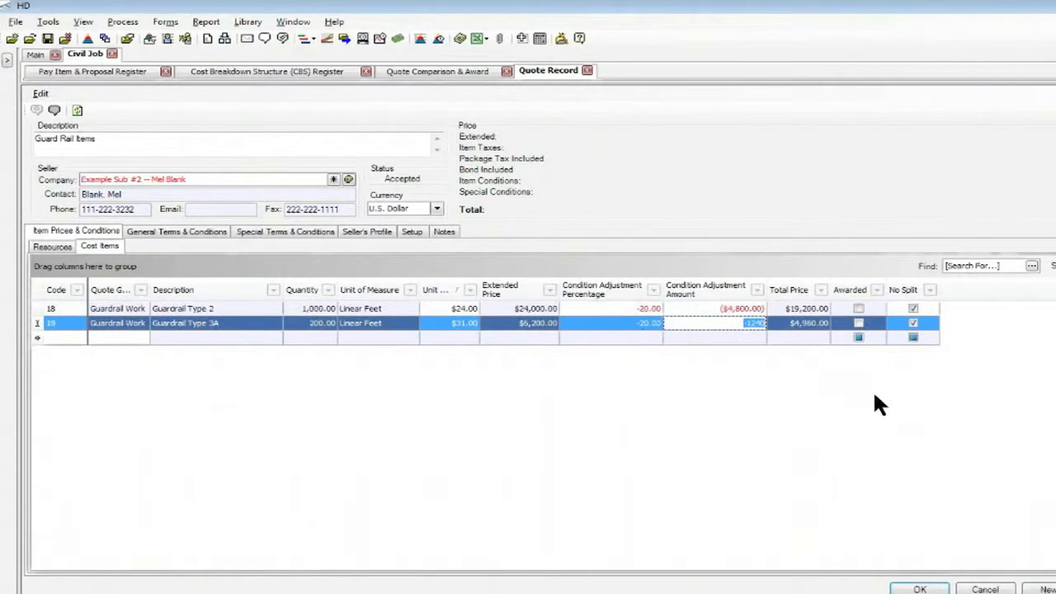
{"action": "mouse_move", "coordinate": [629, 340]}
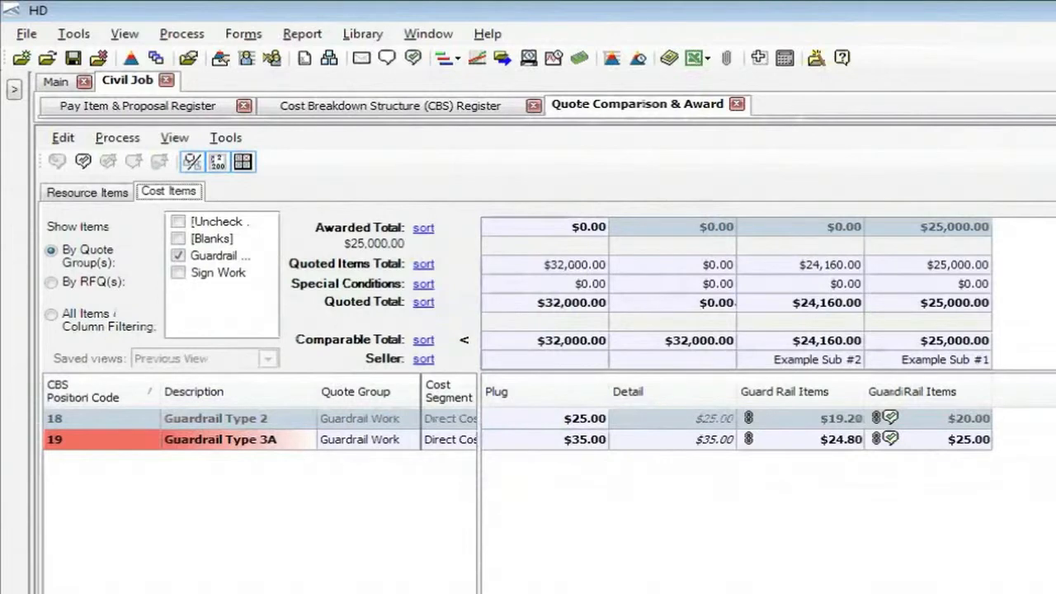
{"action": "mouse_move", "coordinate": [949, 479]}
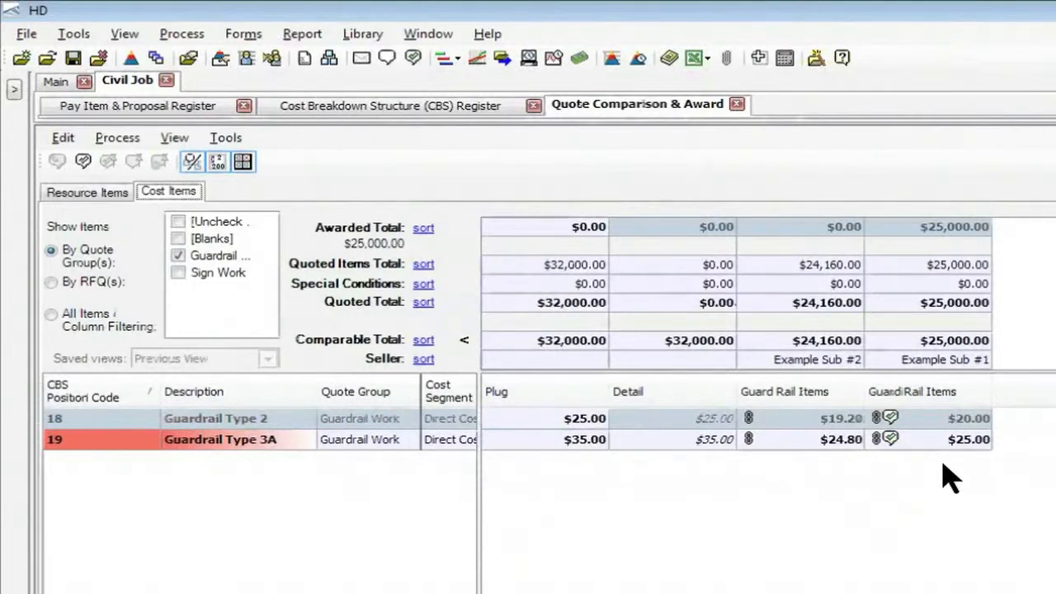
{"action": "mouse_move", "coordinate": [821, 472]}
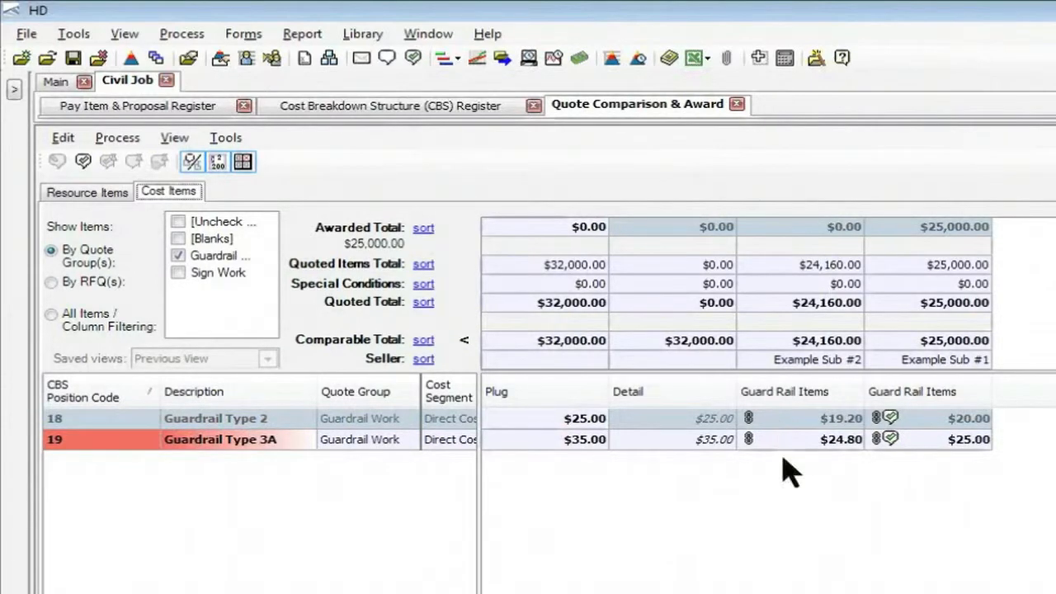
{"action": "mouse_move", "coordinate": [789, 456]}
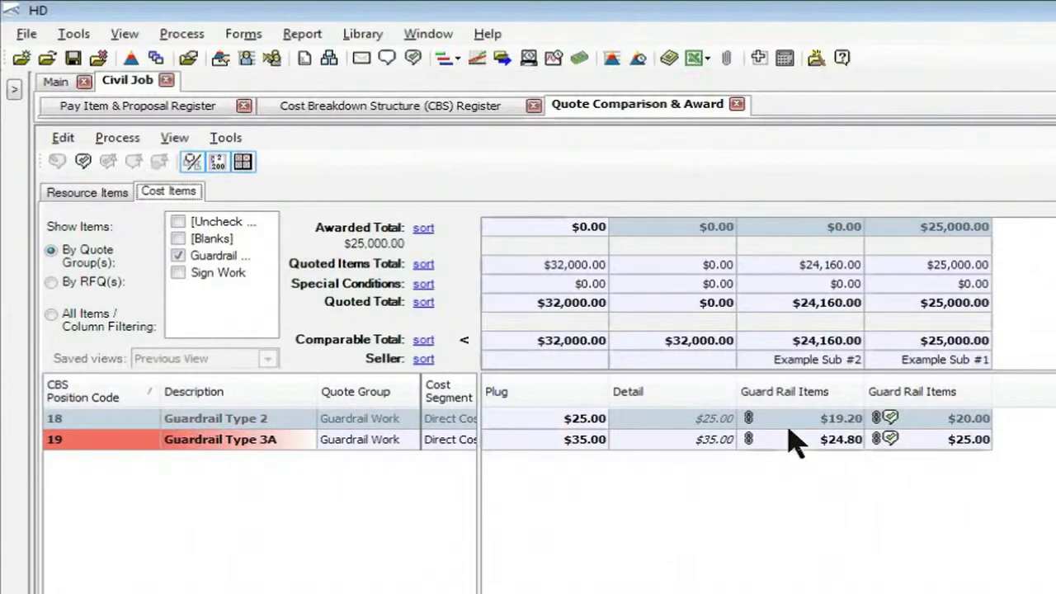
{"action": "mouse_move", "coordinate": [798, 402]}
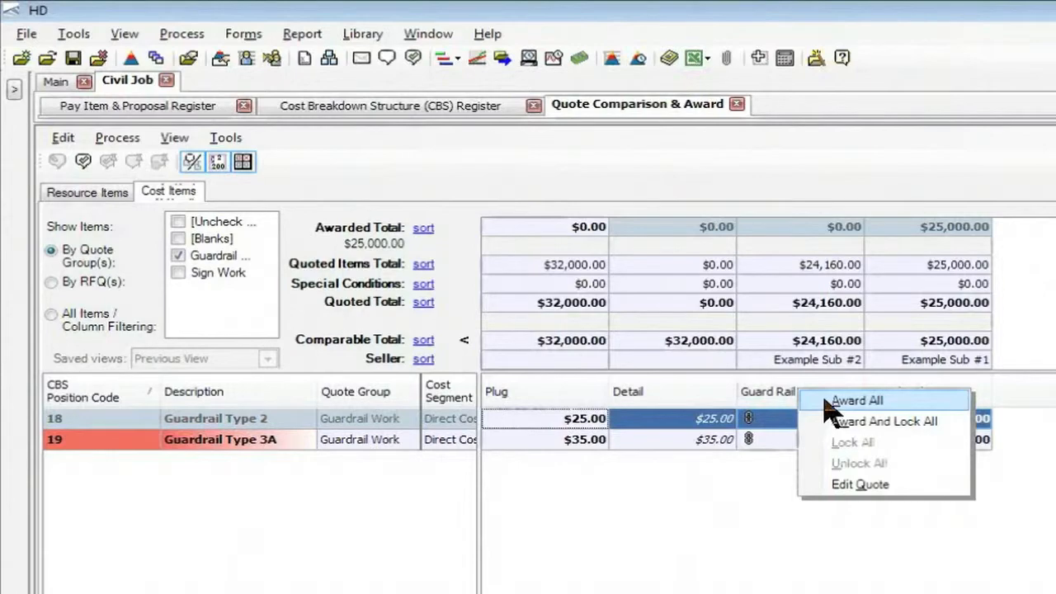
Award all guardrail items to Example Sub #2 at $19.20 and $24.80 per LF
{"action": "left_click", "coordinate": [854, 400]}
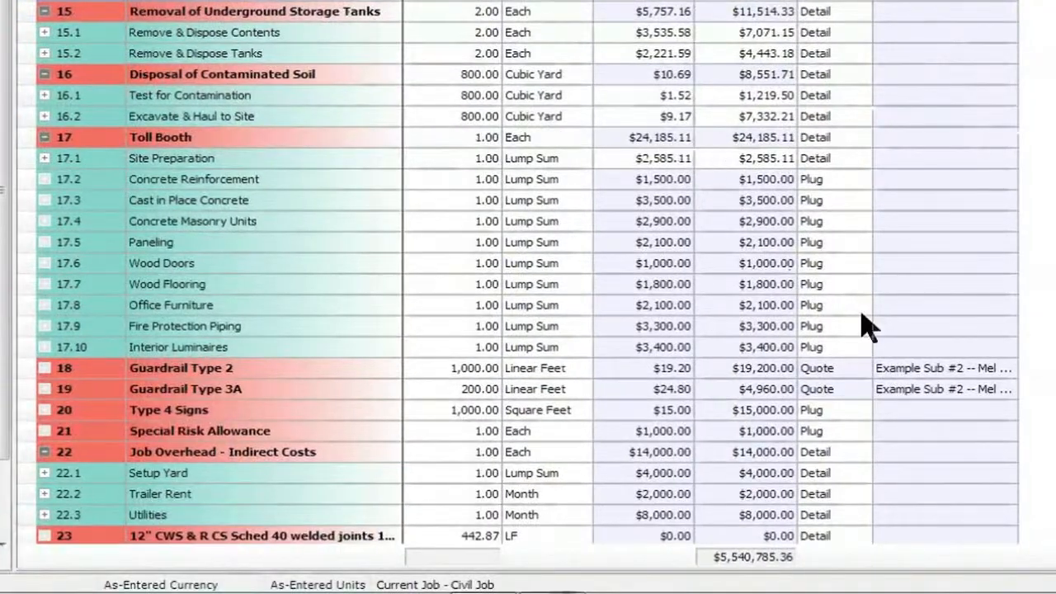
{"action": "mouse_move", "coordinate": [755, 452]}
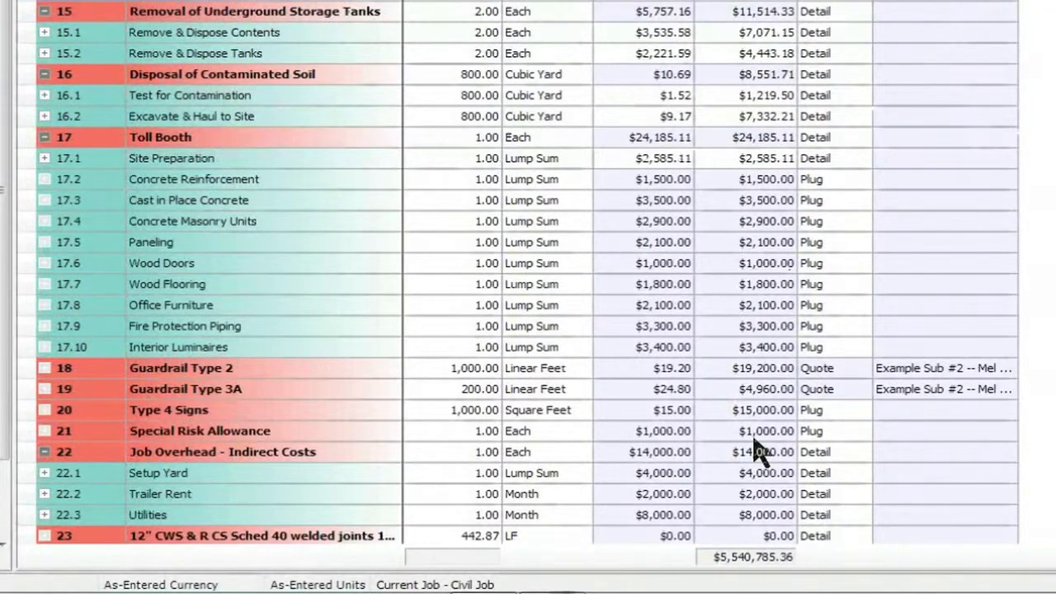
{"action": "mouse_move", "coordinate": [759, 419]}
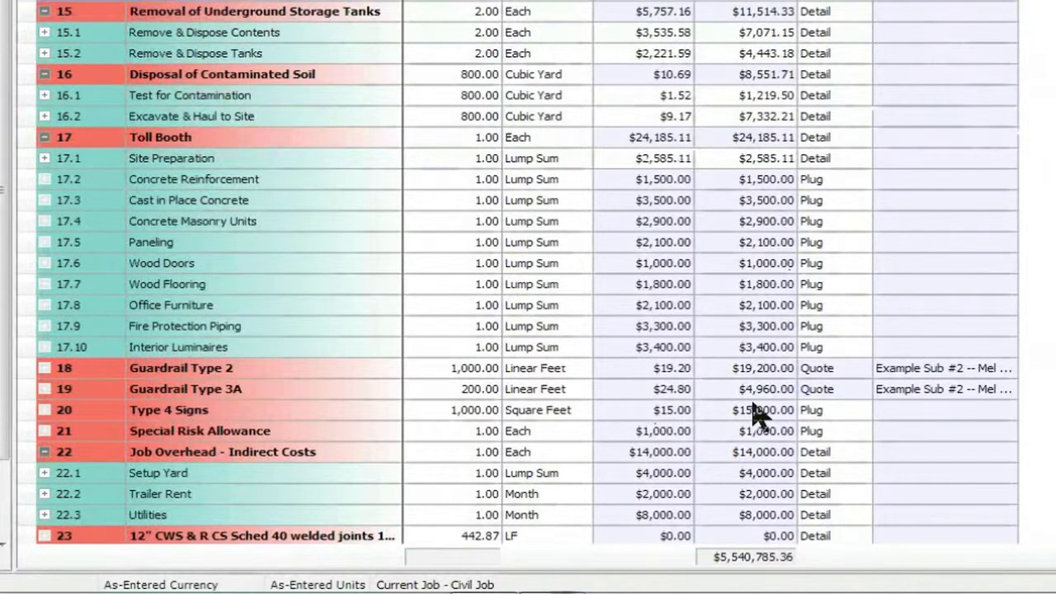
{"action": "mouse_move", "coordinate": [726, 423]}
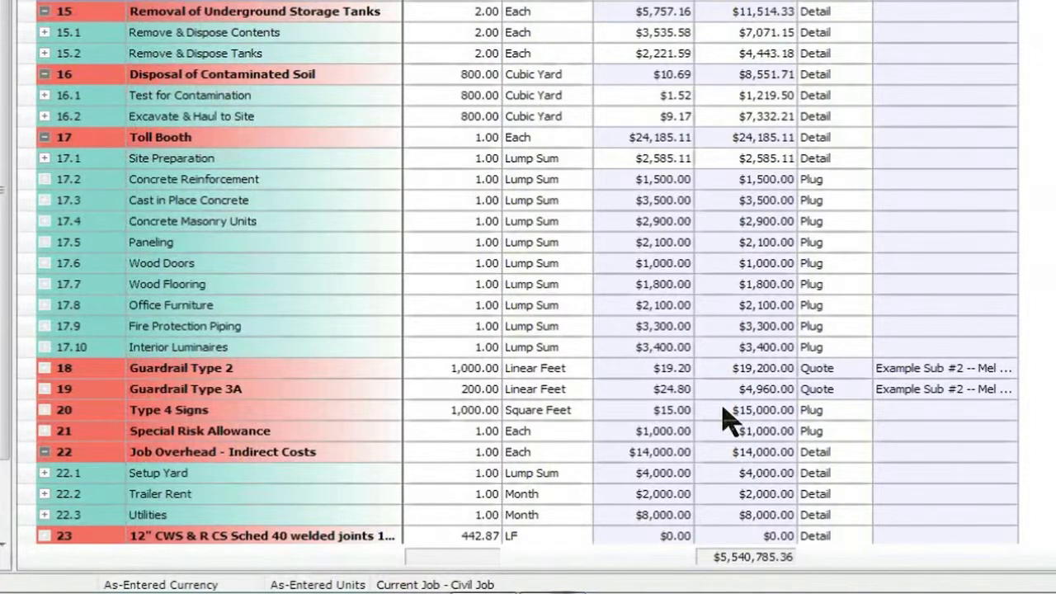
{"action": "mouse_move", "coordinate": [598, 368]}
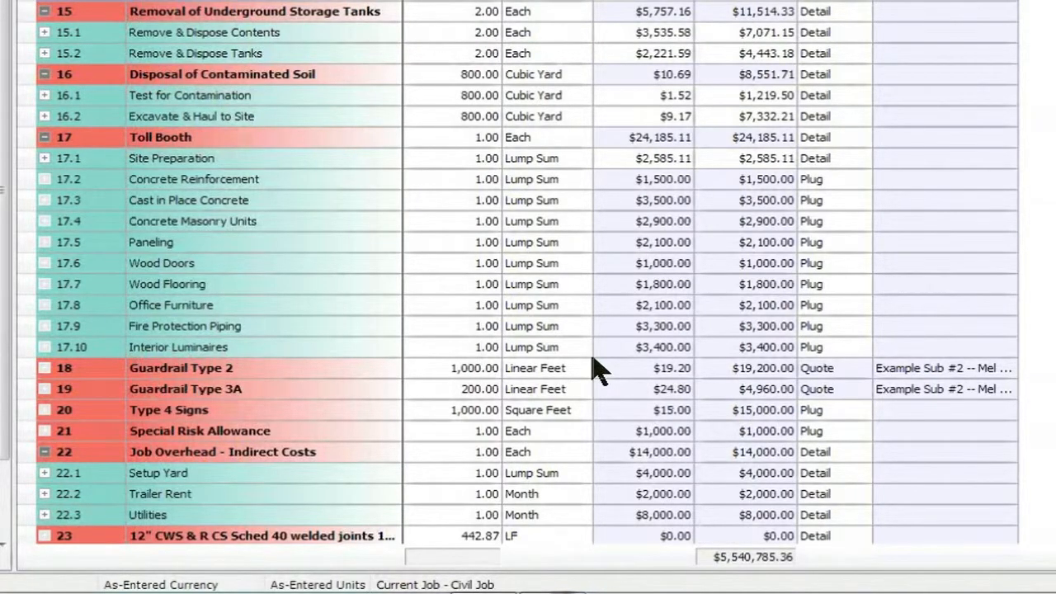
{"action": "mouse_move", "coordinate": [602, 371]}
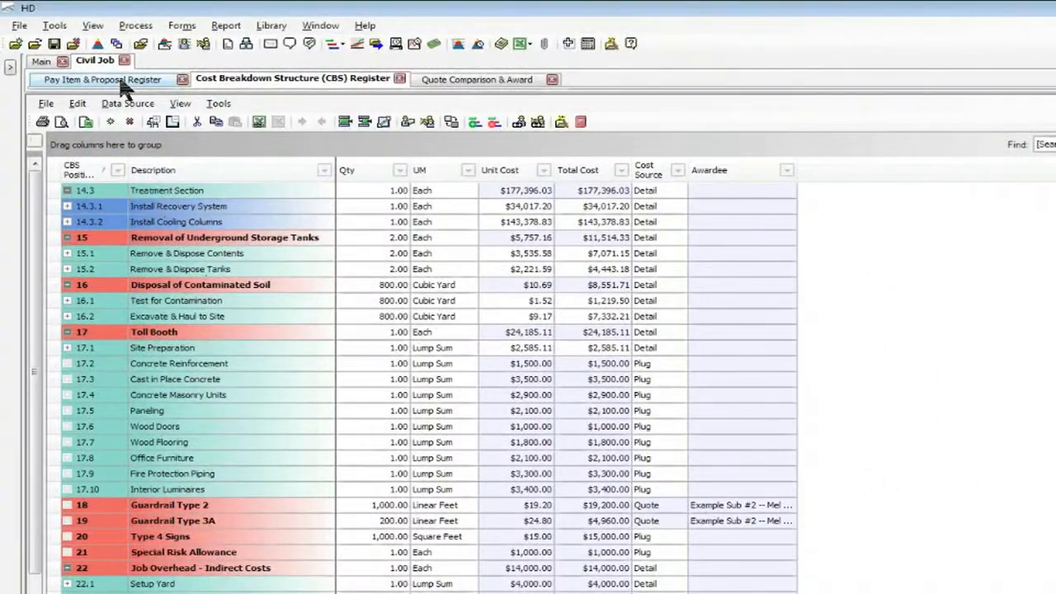
Refresh the Proposal Recap to show $1,399,706.89 profit and 20.01% margin
{"action": "left_click", "coordinate": [101, 78]}
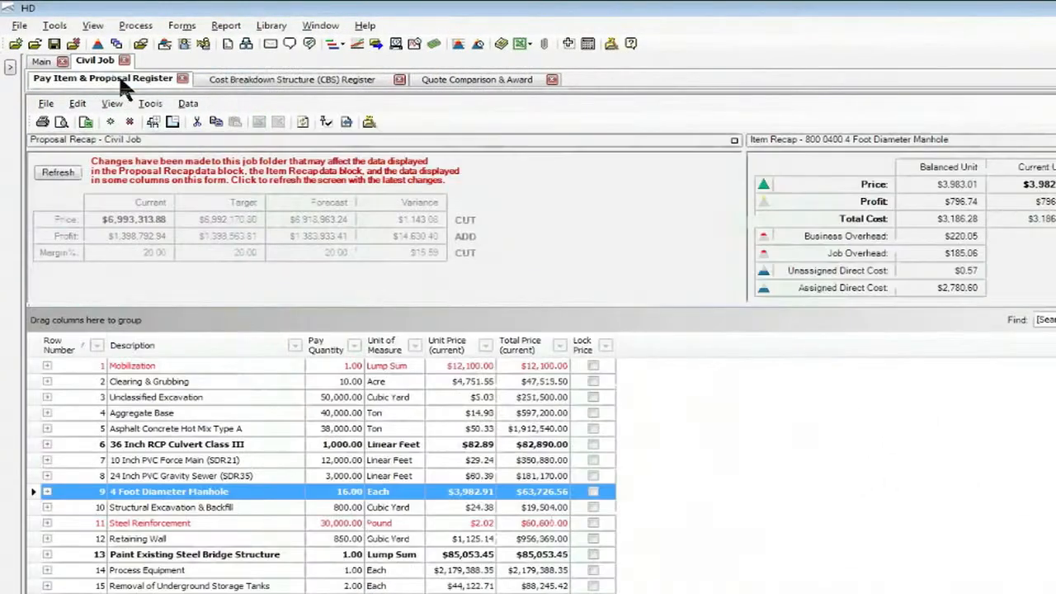
{"action": "mouse_move", "coordinate": [106, 180]}
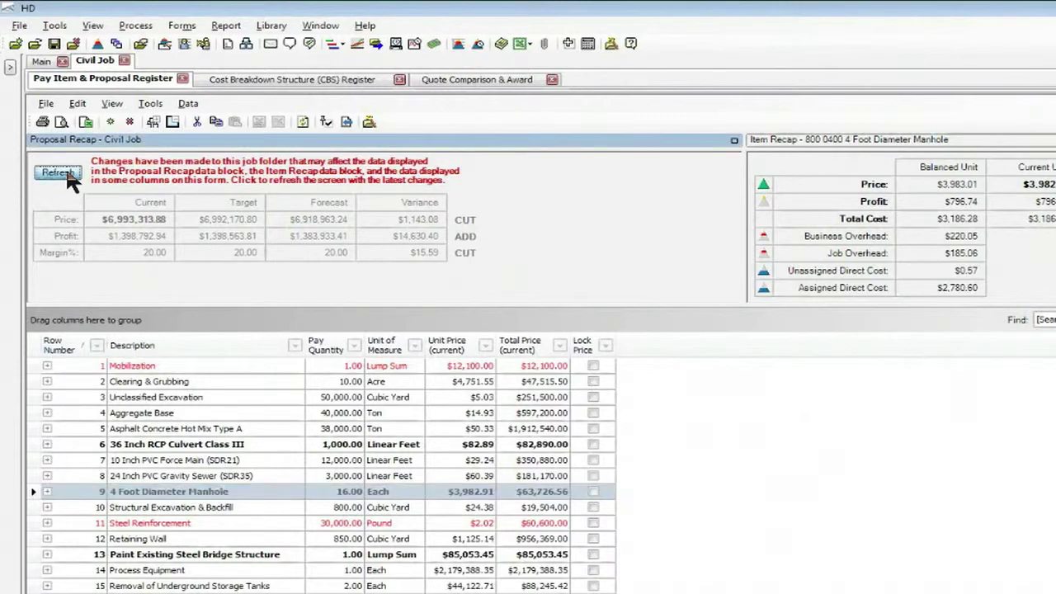
{"action": "left_click", "coordinate": [57, 173]}
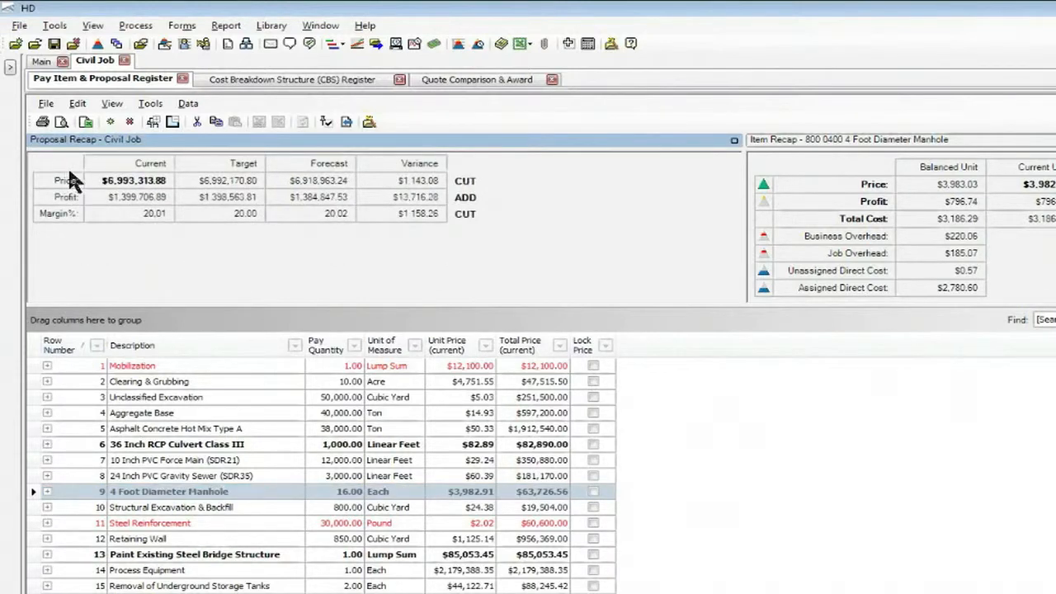
{"action": "mouse_move", "coordinate": [429, 197]}
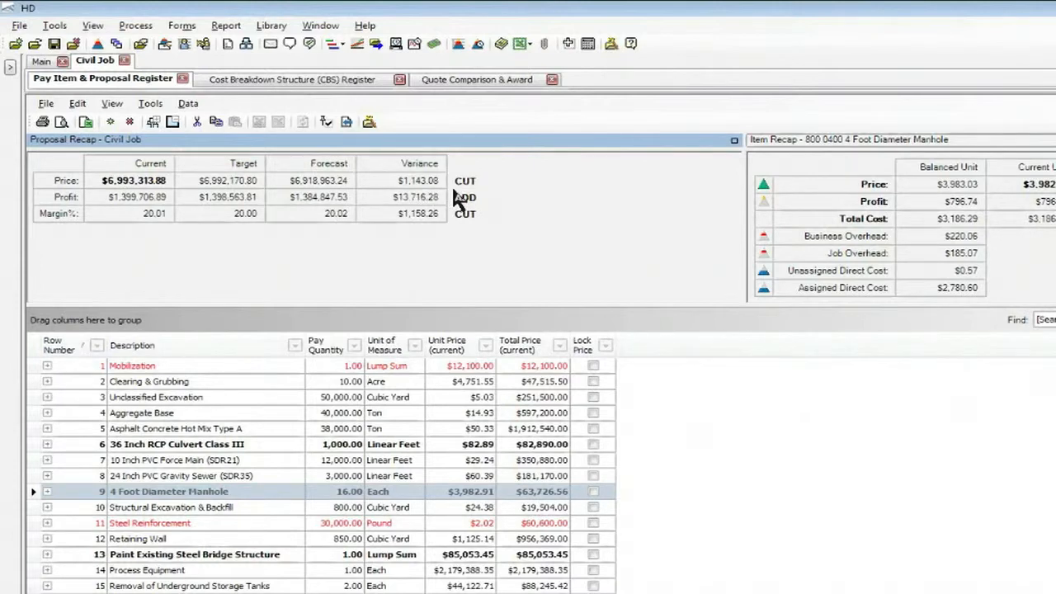
{"action": "mouse_move", "coordinate": [460, 468]}
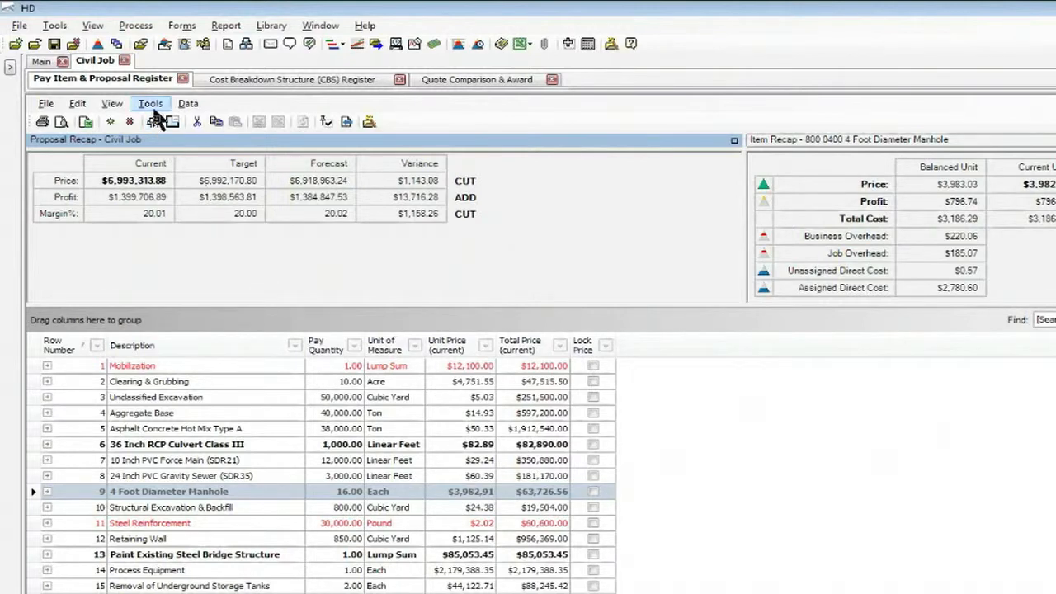
Apply AutoPrice Balanced - Hit Target Total to price $6,992,170.80 at 20.00% margin
{"action": "left_click", "coordinate": [150, 103]}
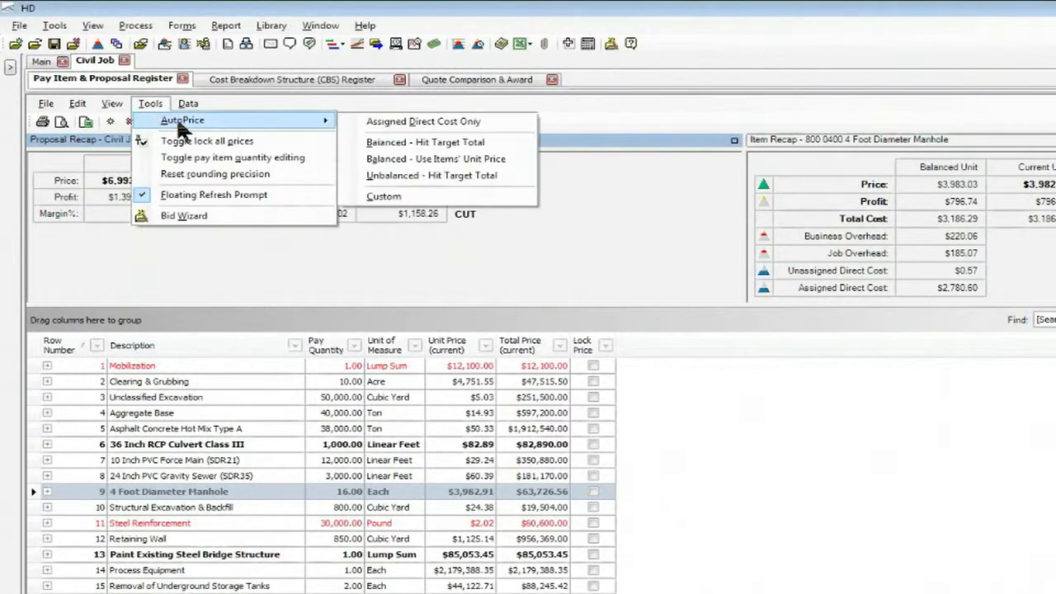
{"action": "mouse_move", "coordinate": [297, 128]}
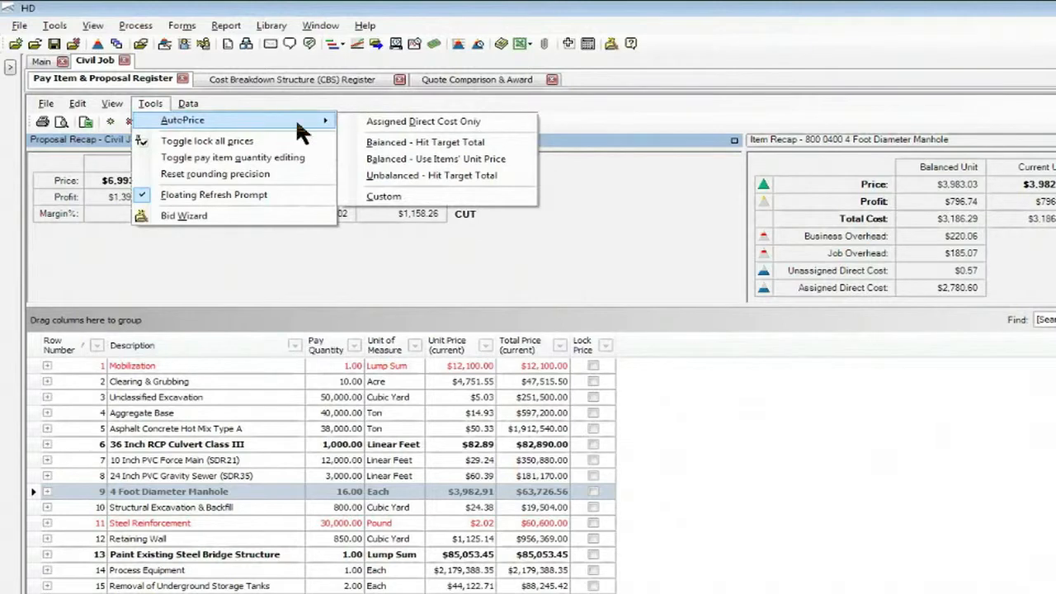
{"action": "mouse_move", "coordinate": [425, 142]}
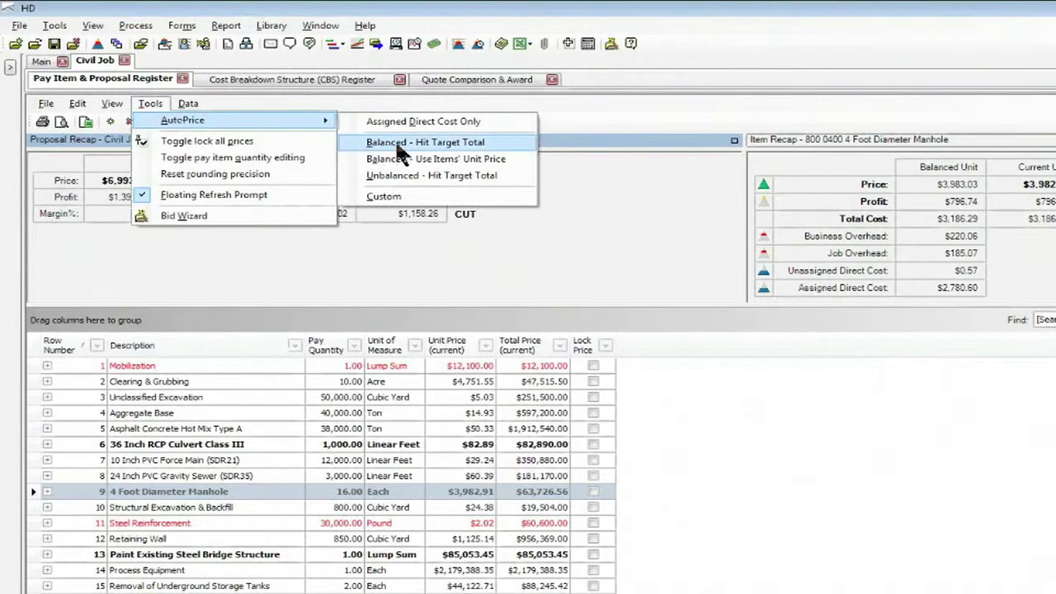
{"action": "left_click", "coordinate": [409, 142]}
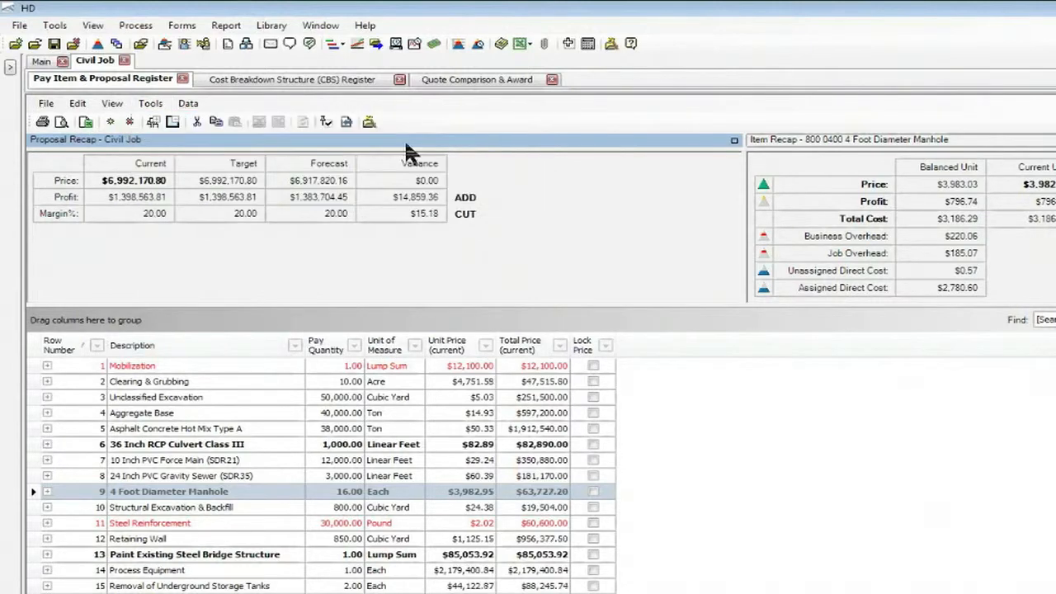
{"action": "mouse_move", "coordinate": [301, 130]}
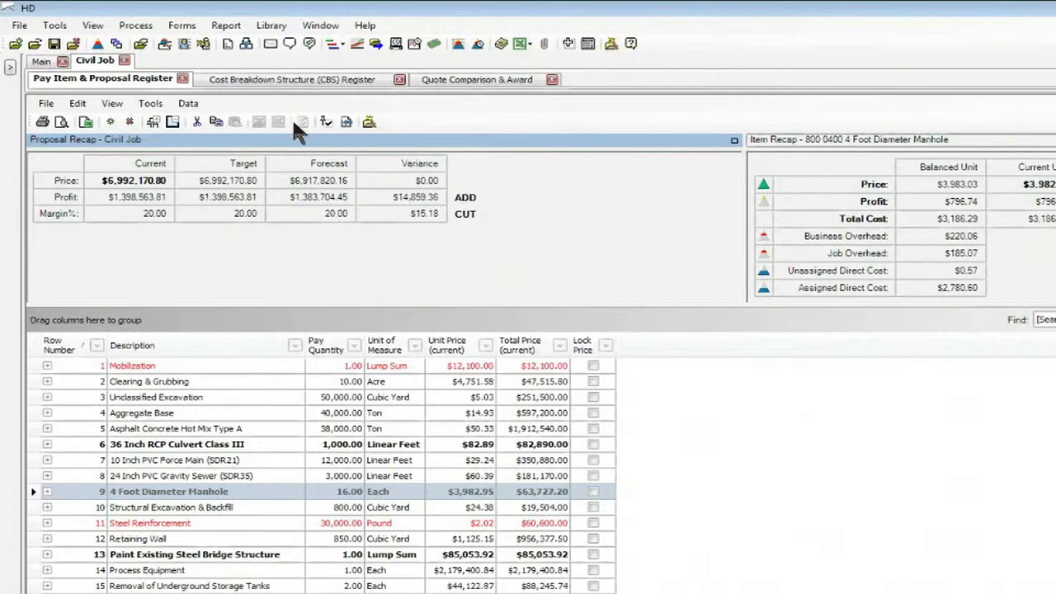
{"action": "mouse_move", "coordinate": [235, 289]}
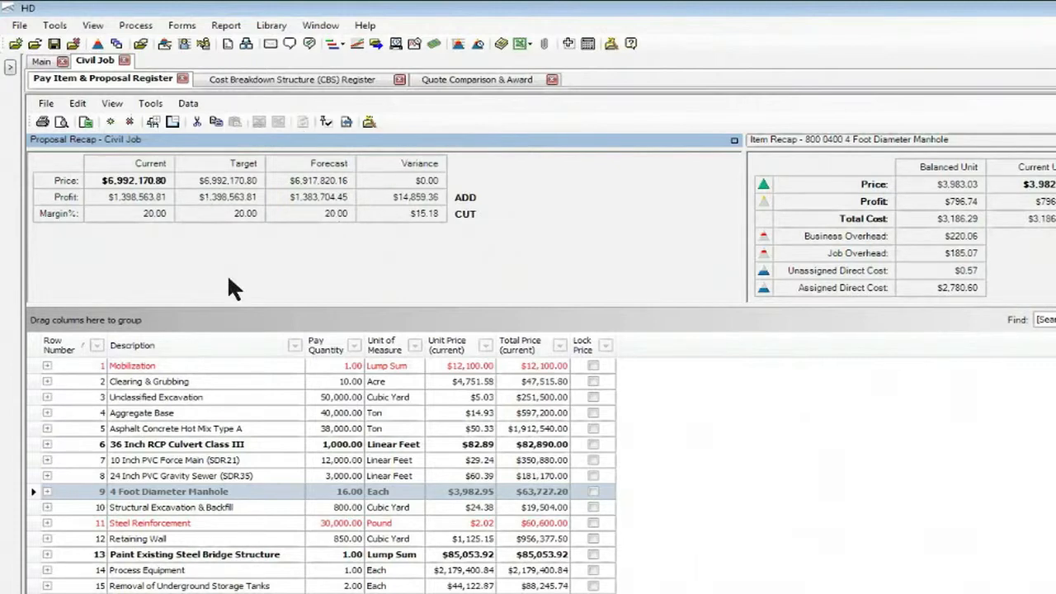